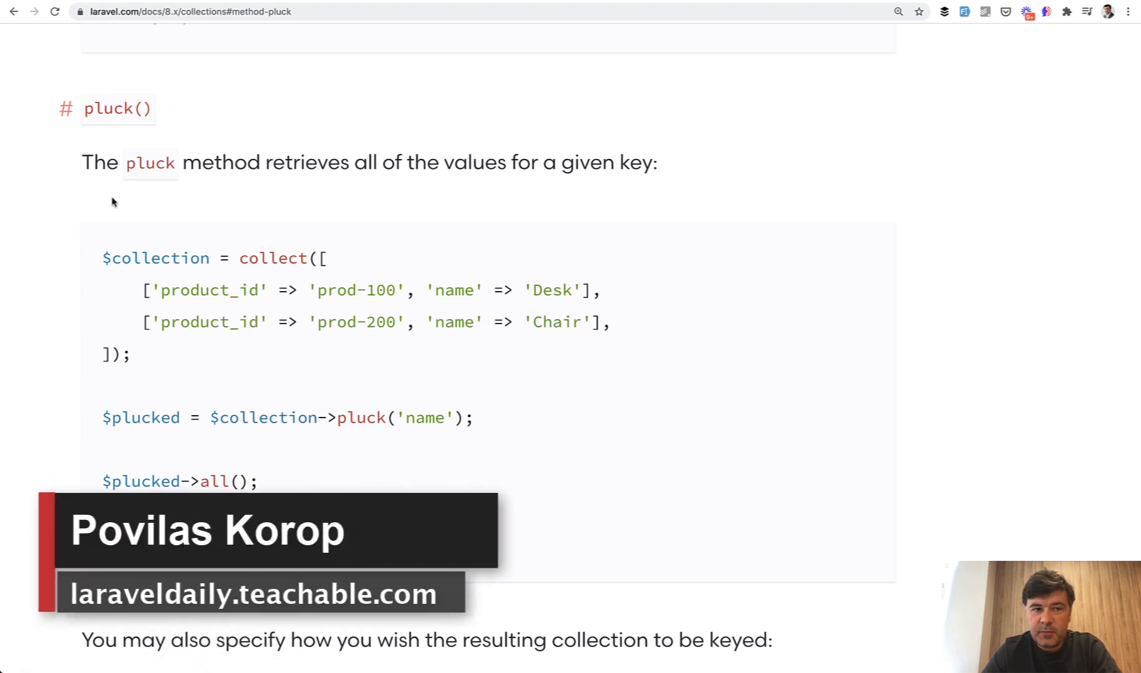
mouse_move(40, 153)
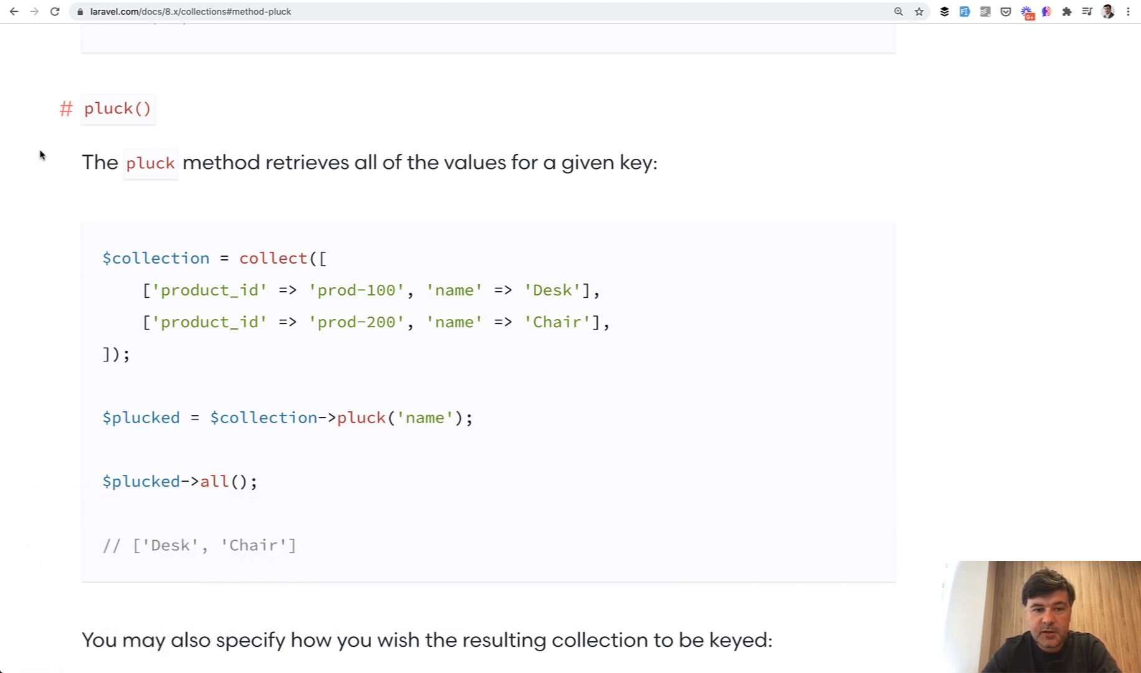
mouse_move(570, 298)
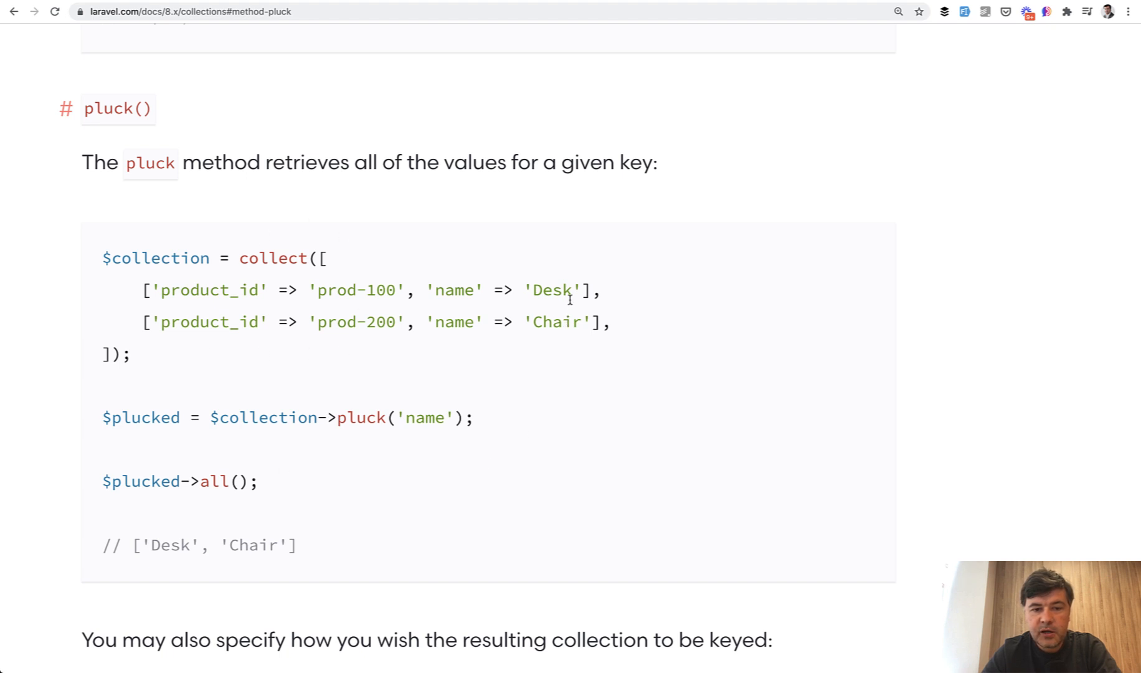
Highlight 'Desk' in the docs' basic pluck() example data.
double_click(550, 290)
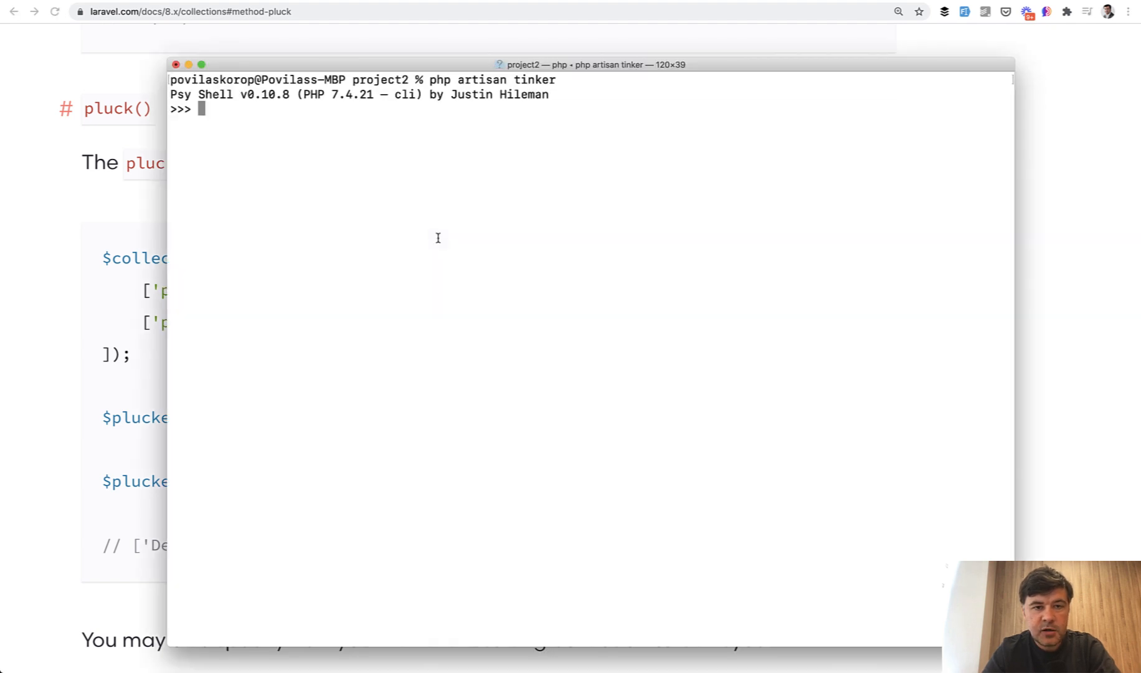
Run Role::pluck('title') in Tinker, returning Admin and User.
text(Role::)
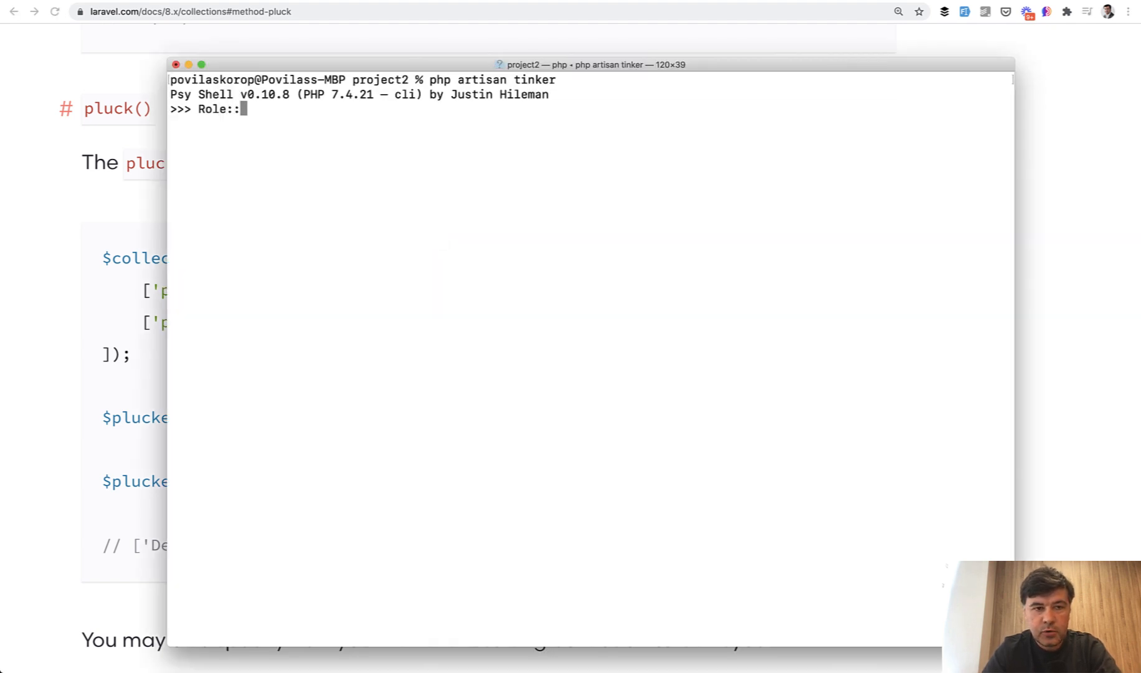
text(pluck('title'))
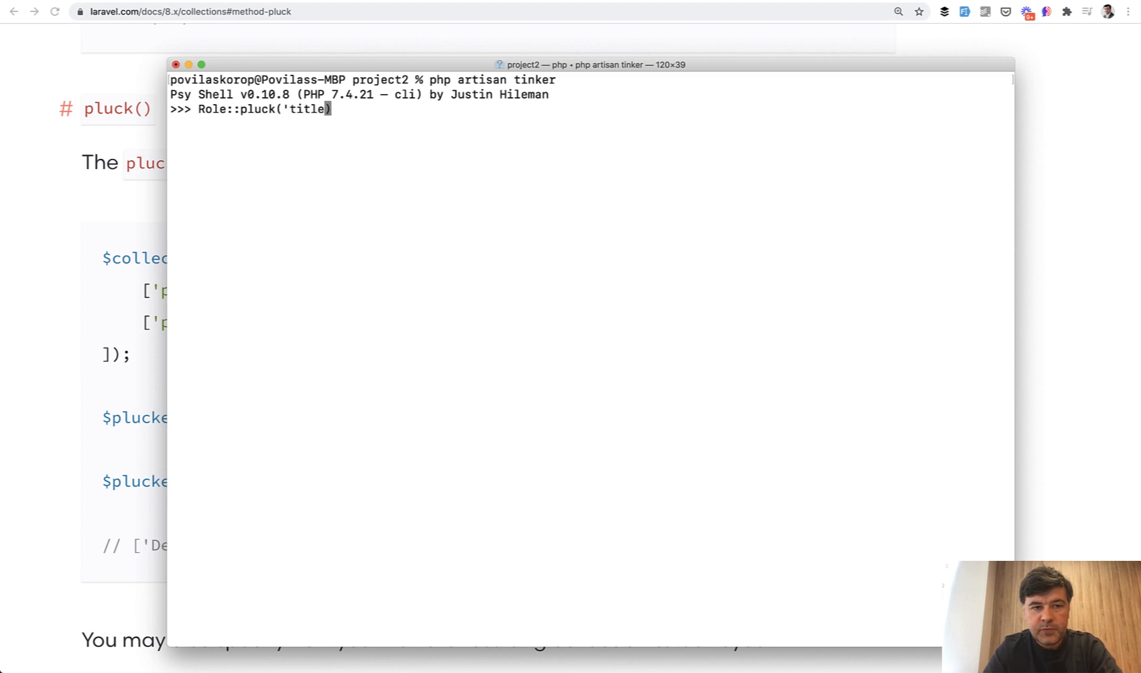
key(Return)
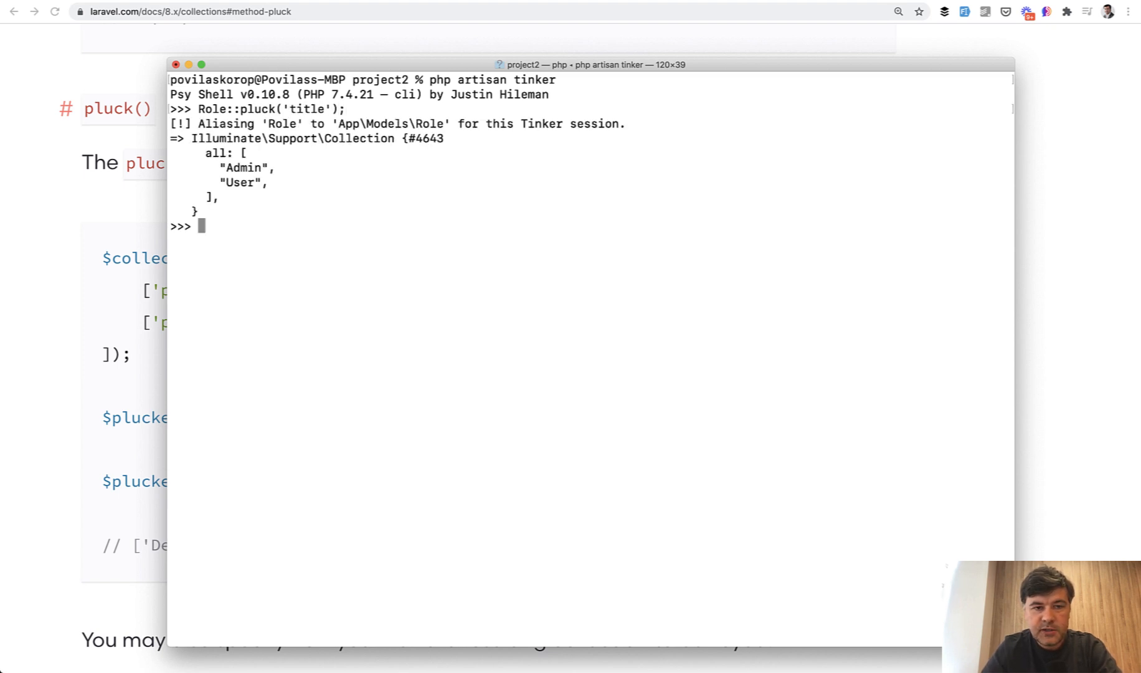
double_click(244, 168)
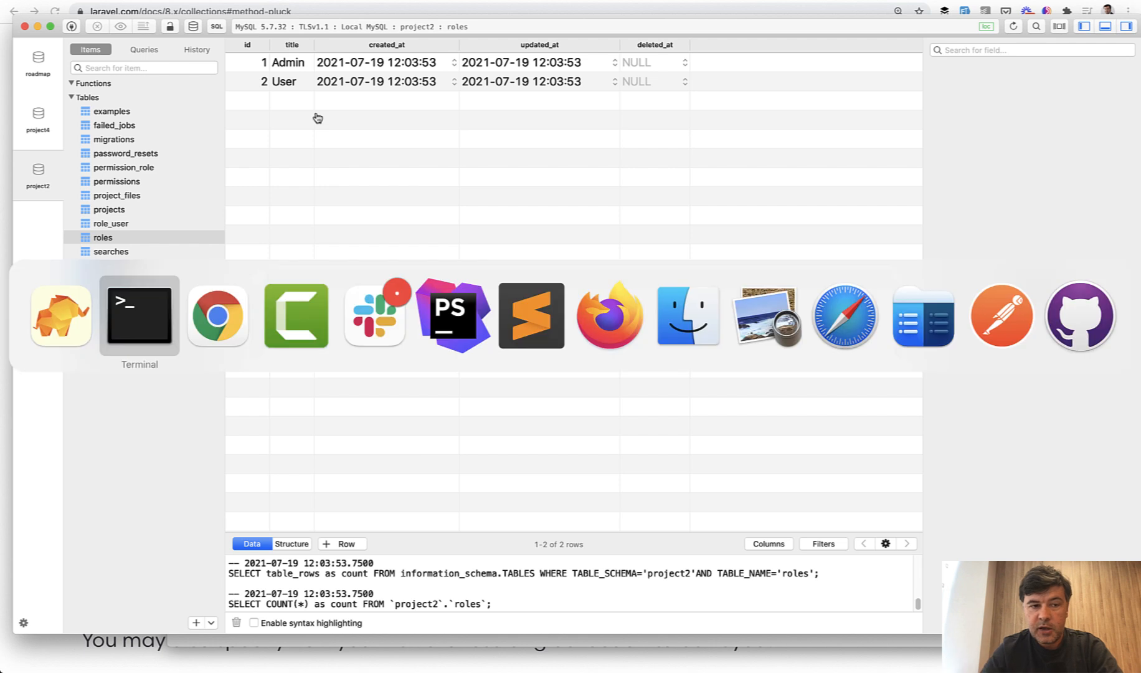
Confirm the roles table has Admin and User rows in TablePlus.
click(139, 314)
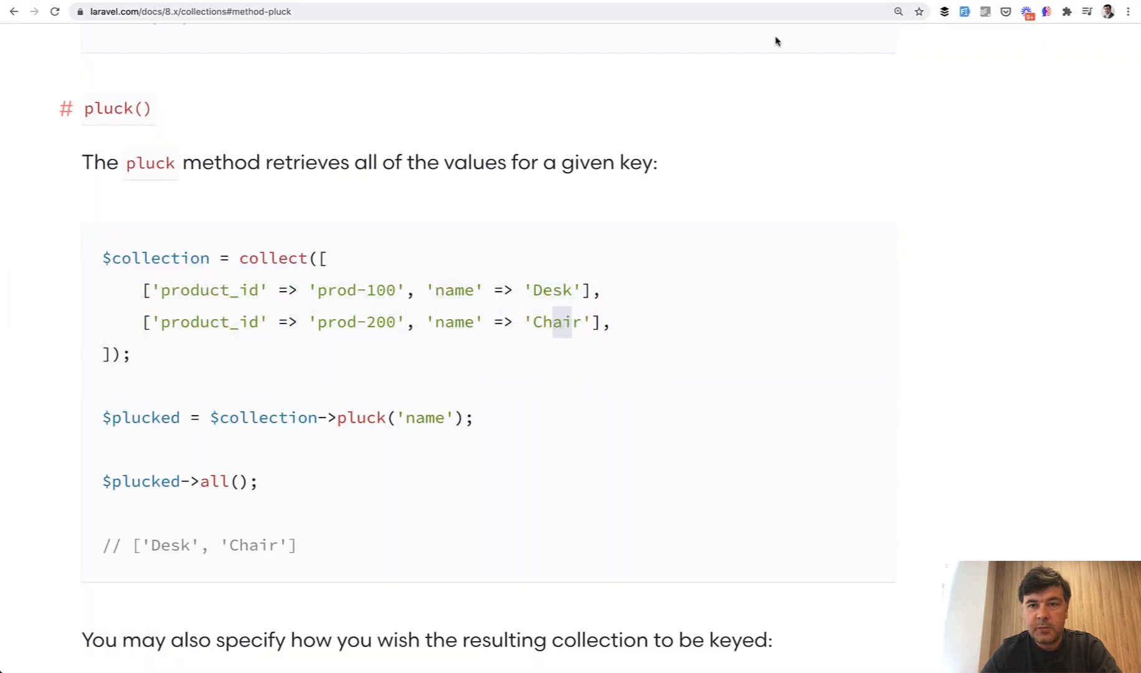
Scroll the docs down to the pluck('name', 'product_id') keyed example.
scroll(down, 3)
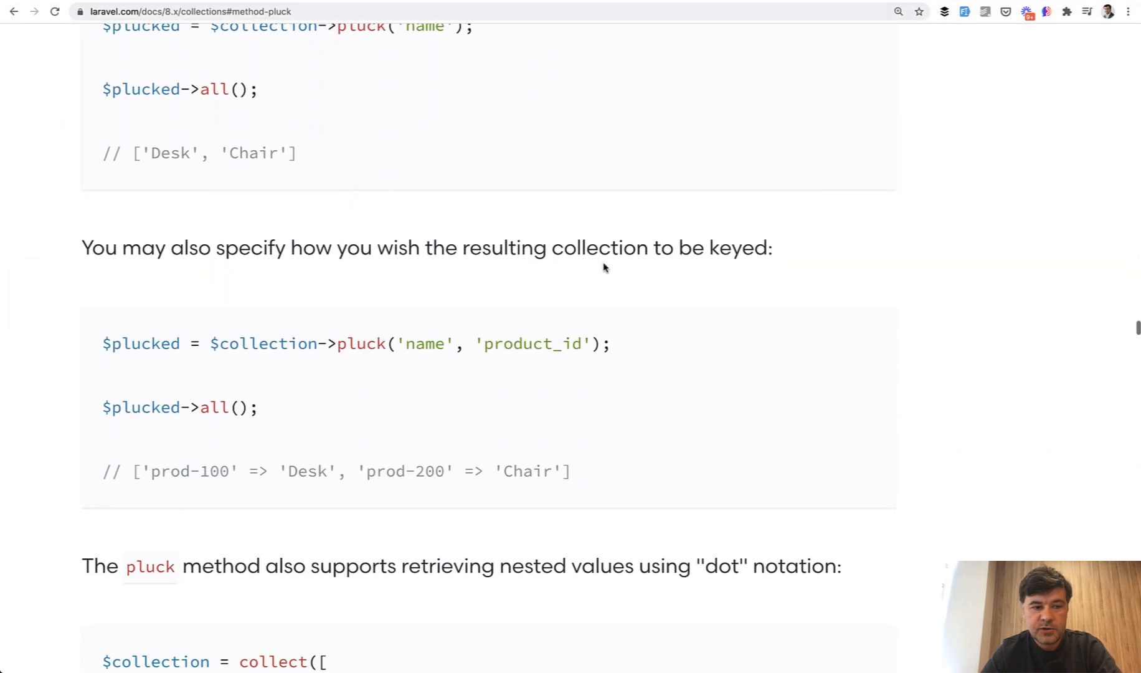
scroll(down, 3)
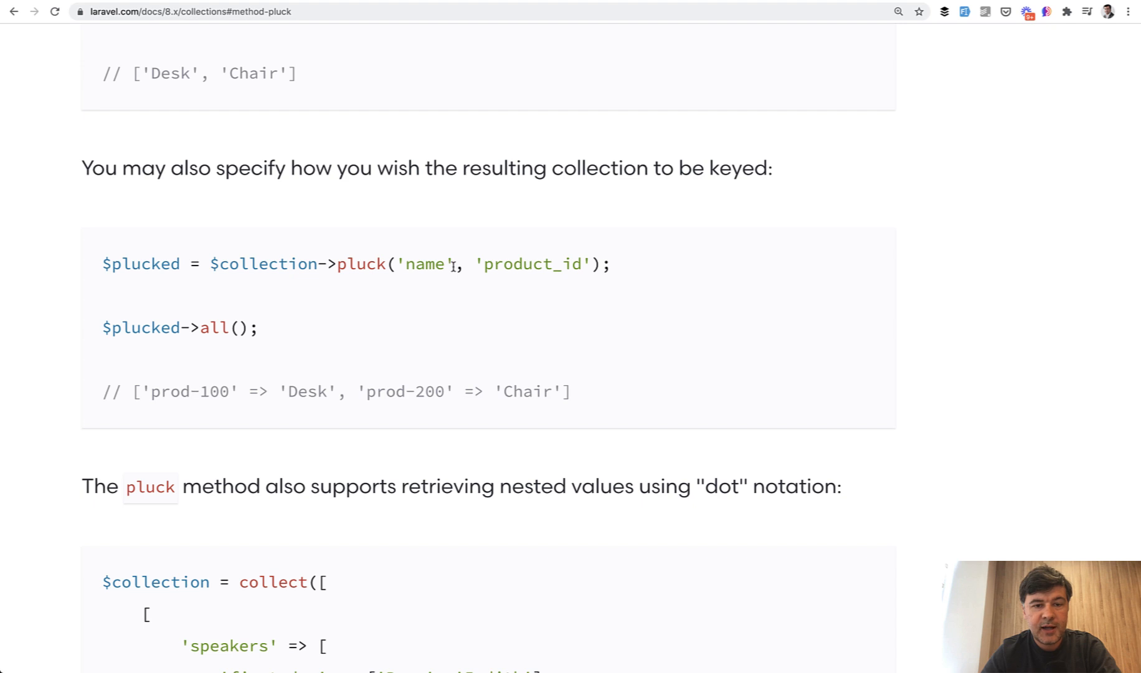
mouse_move(544, 342)
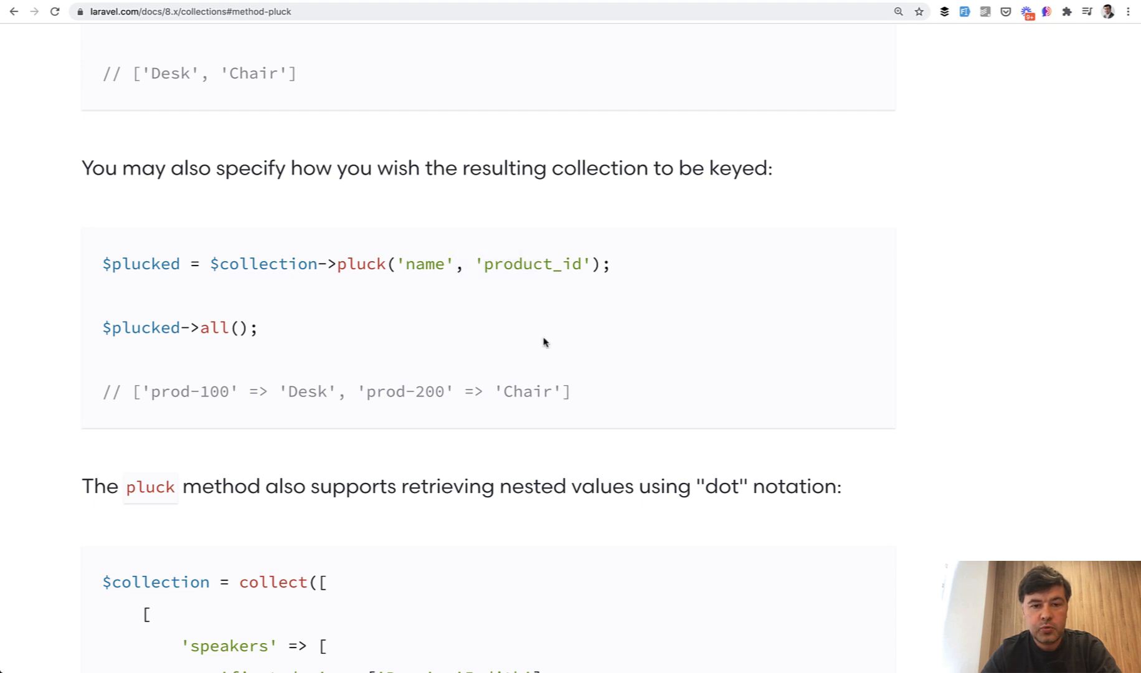
mouse_move(488, 233)
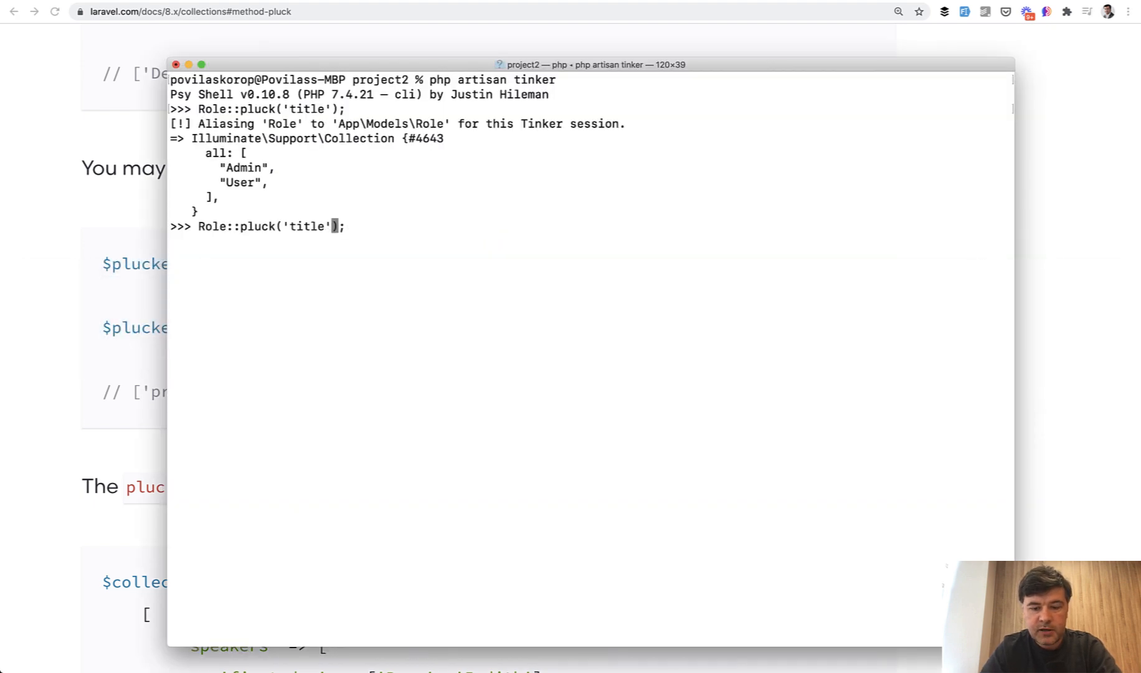
Run Role::pluck('title', 'id'), then reverse it with Role::pluck('id', 'title').
text(, 'id')
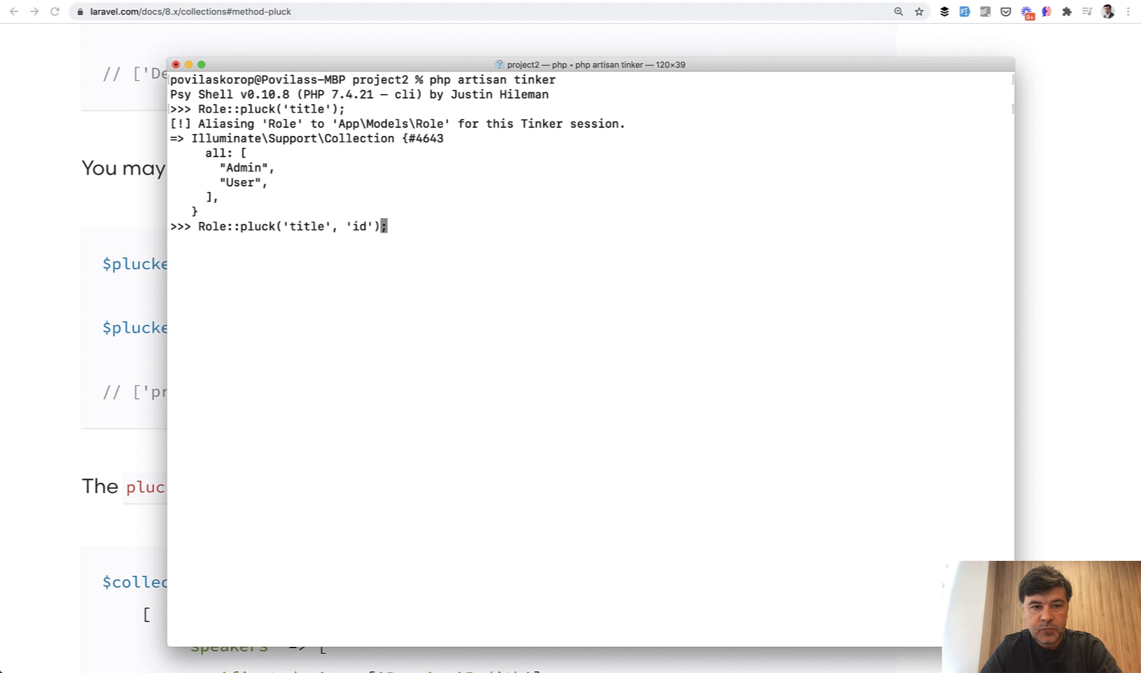
key(Return)
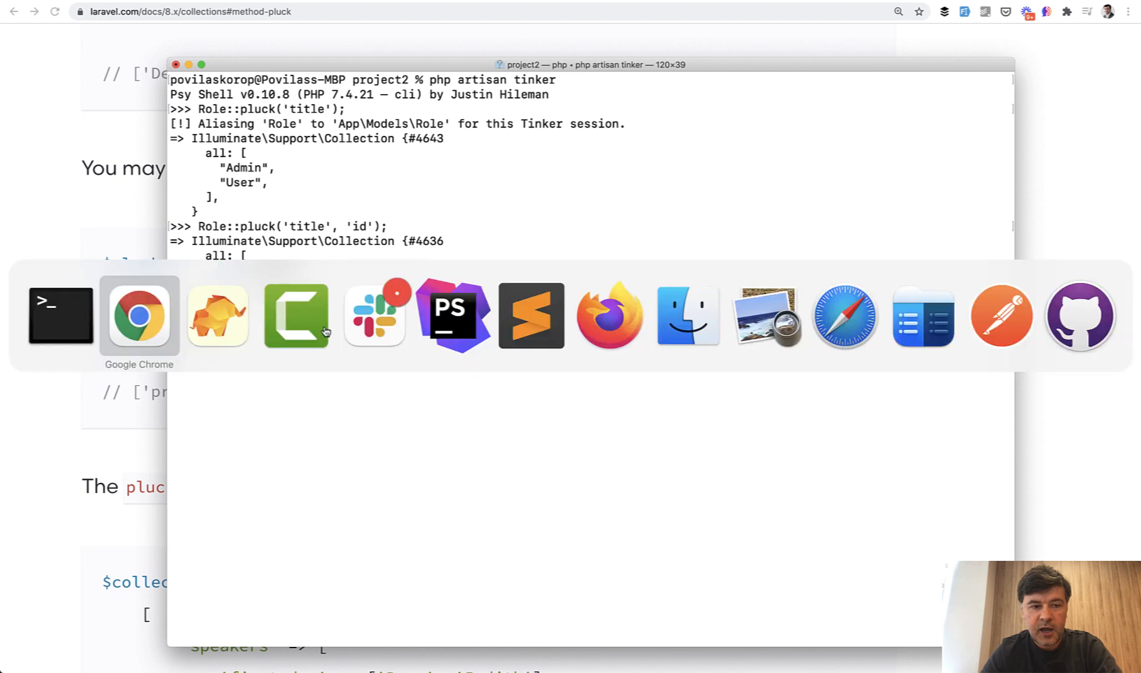
click(217, 316)
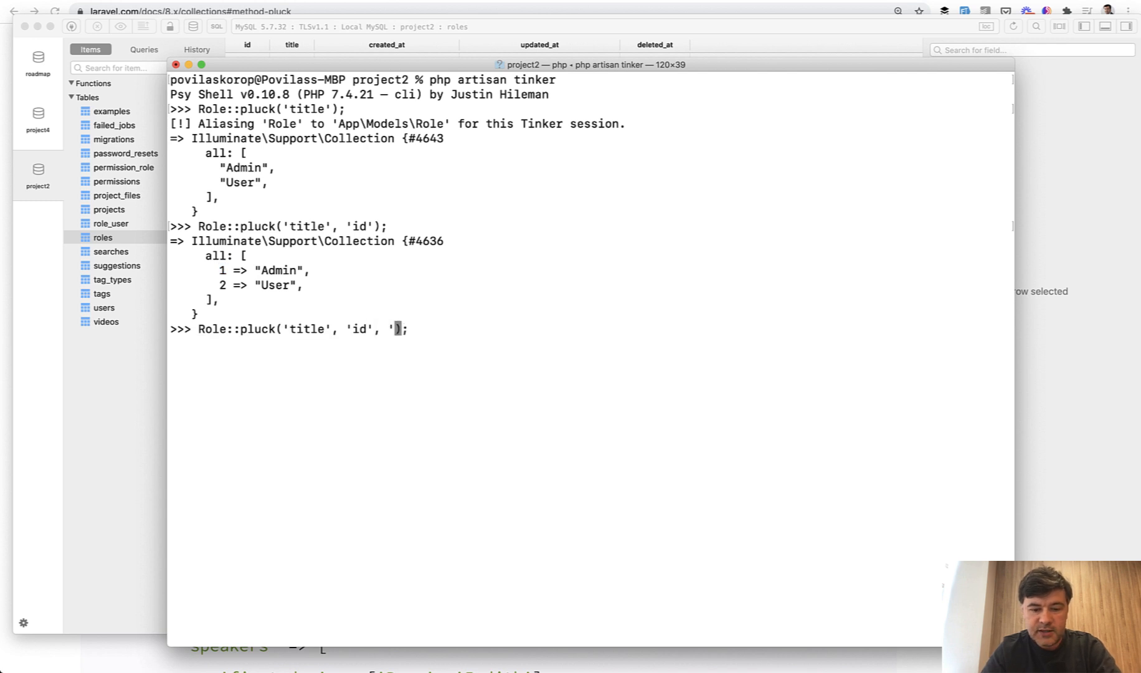
text(title)
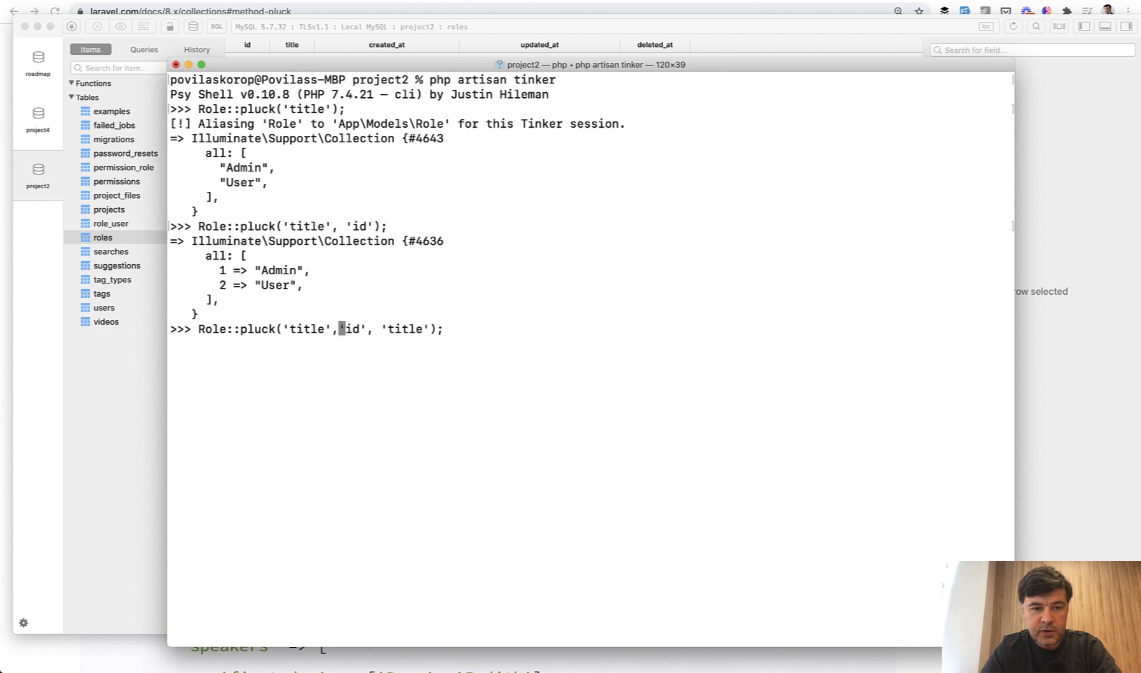
key(Return)
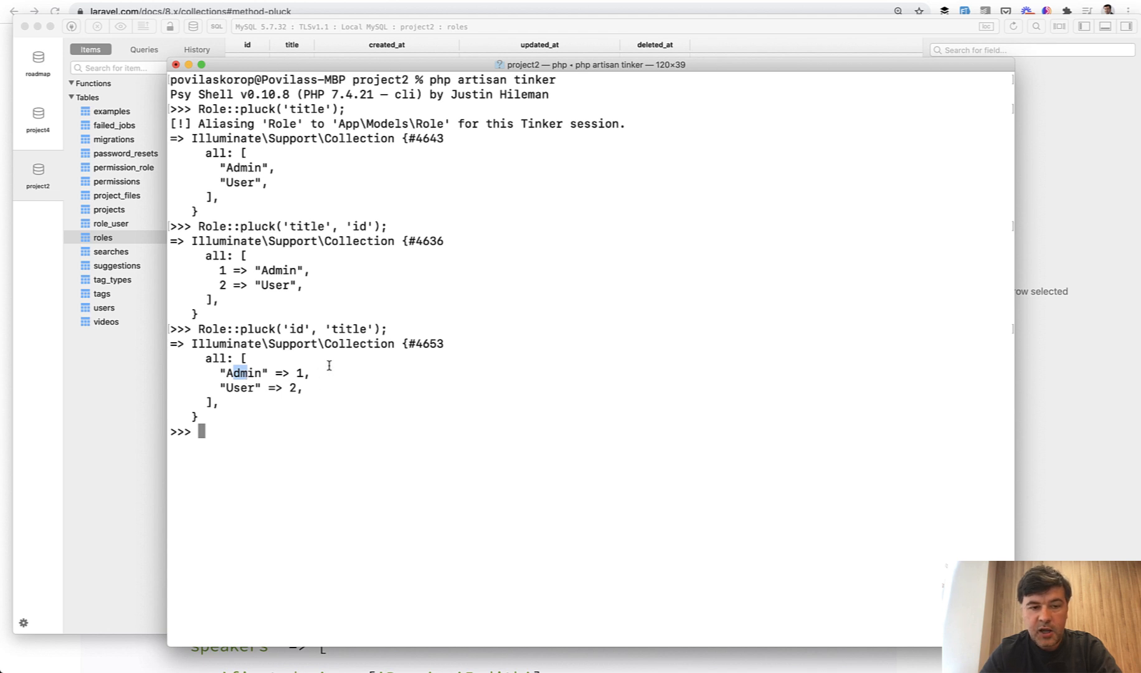
mouse_move(310, 433)
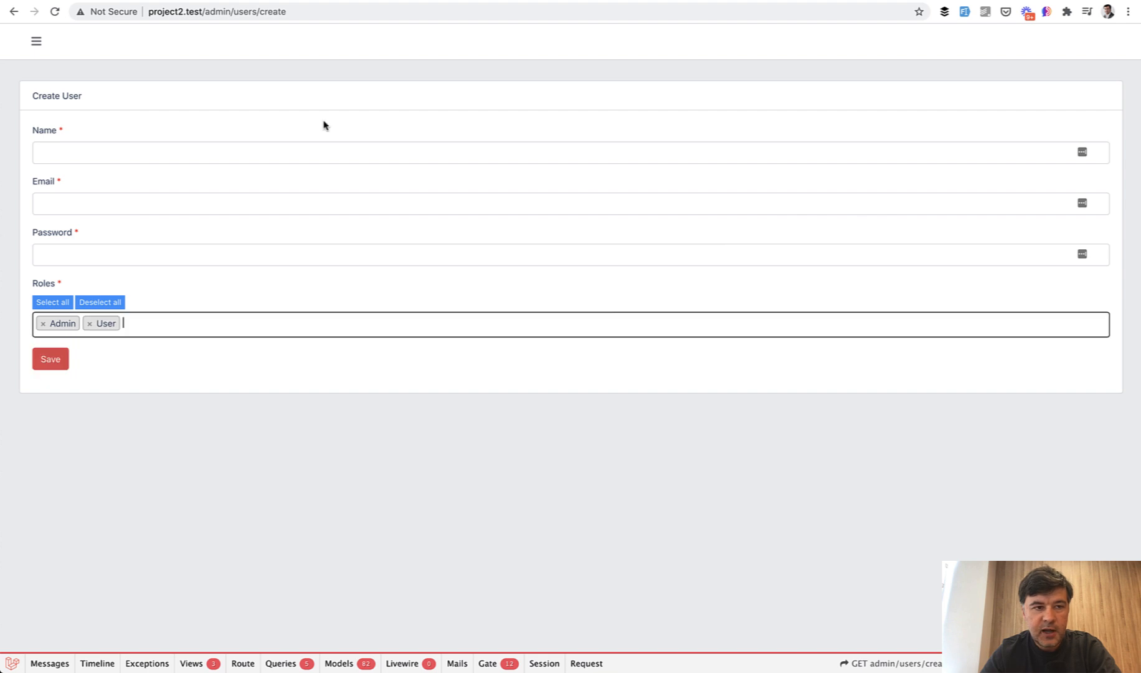
mouse_move(311, 400)
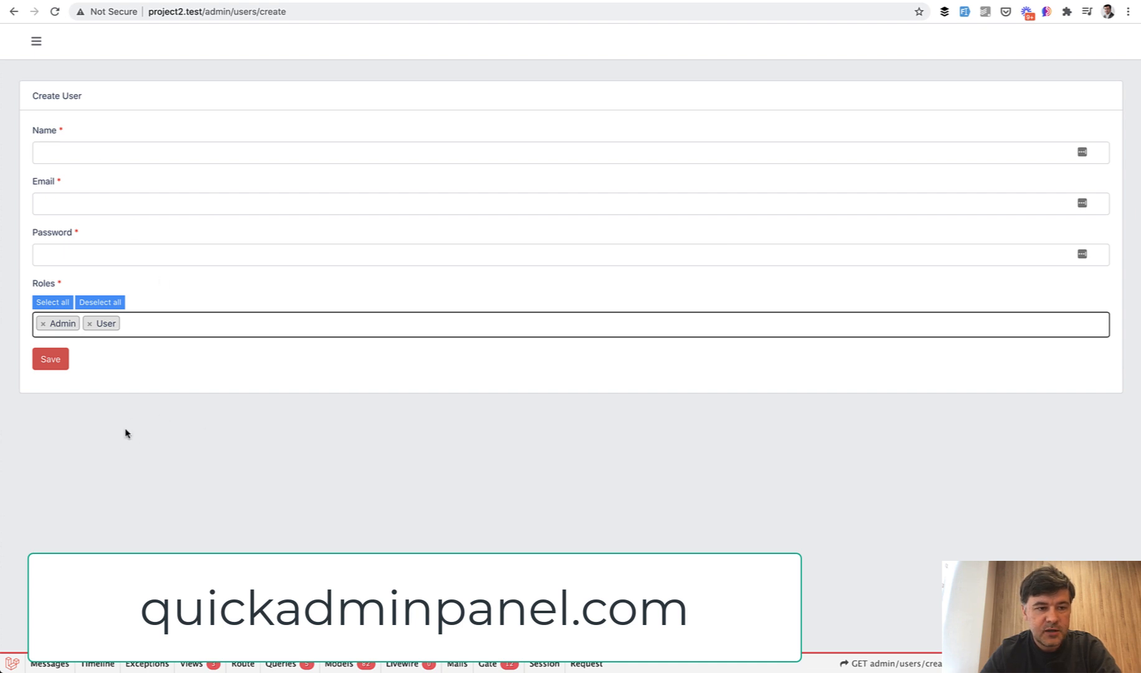
View the project2 Create User form listing Admin and User as roles.
click(189, 324)
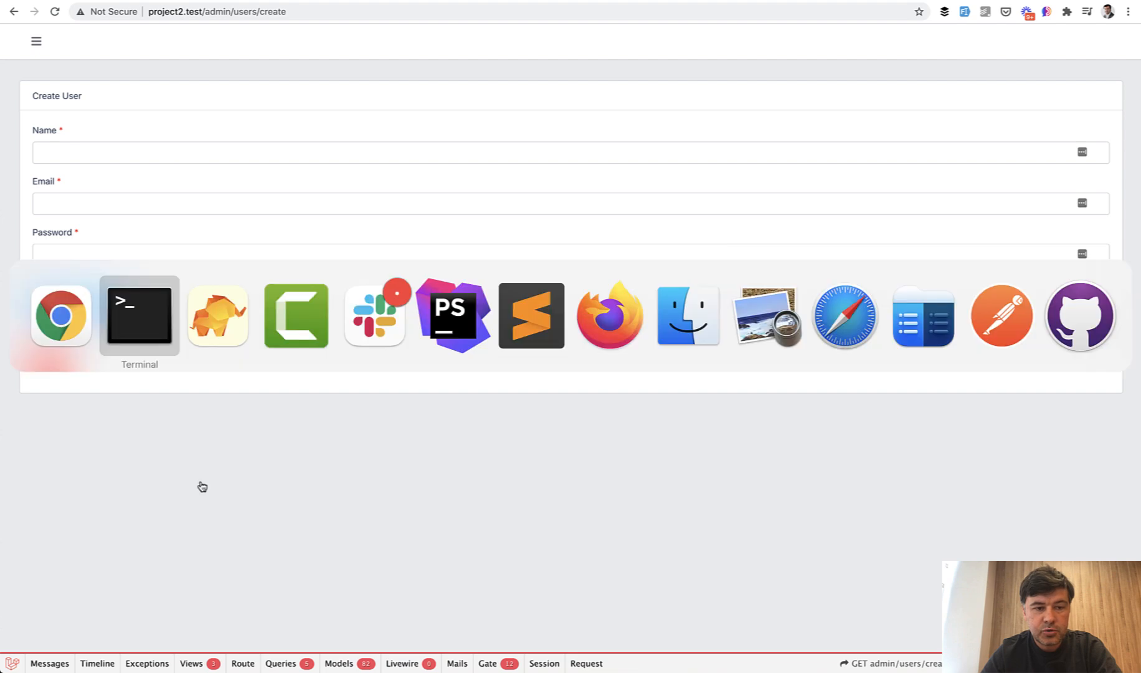
Inspect create()'s Role::pluck('title', 'id') and the $roles foreach in create.blade.php.
click(451, 315)
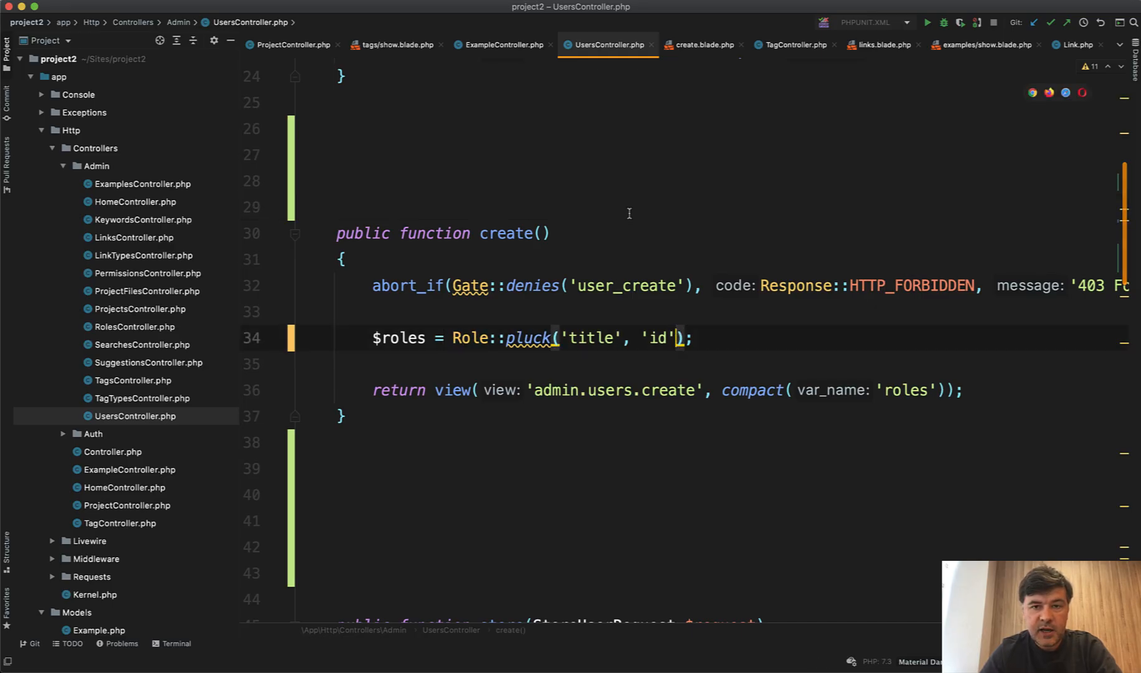
click(701, 44)
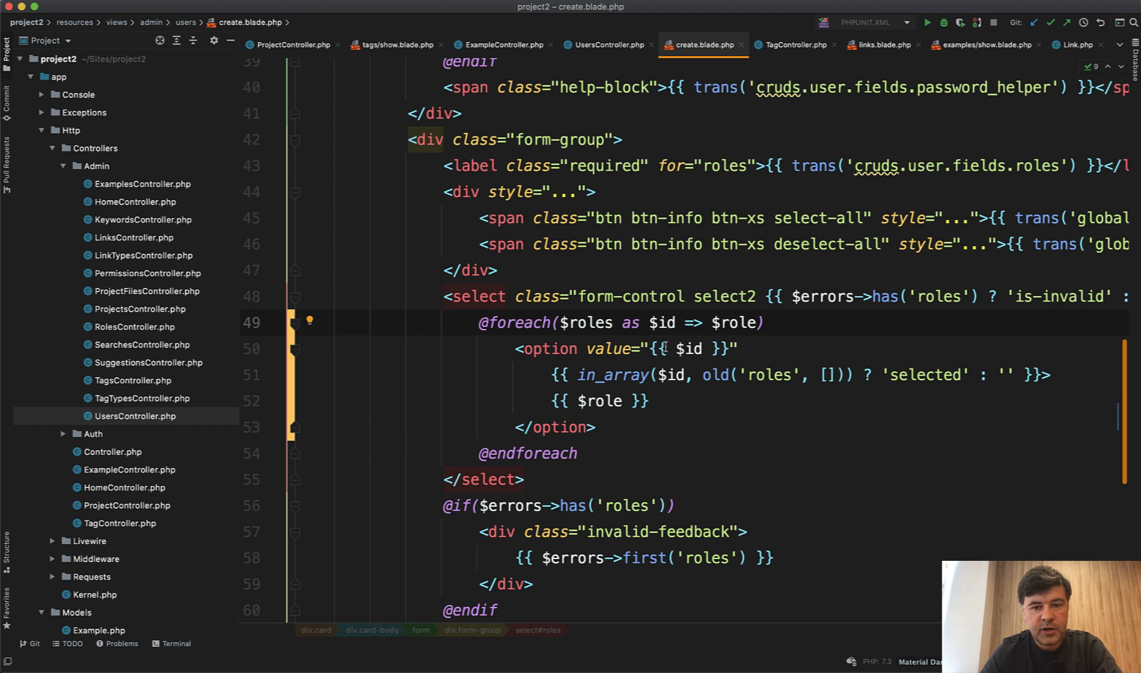
click(572, 400)
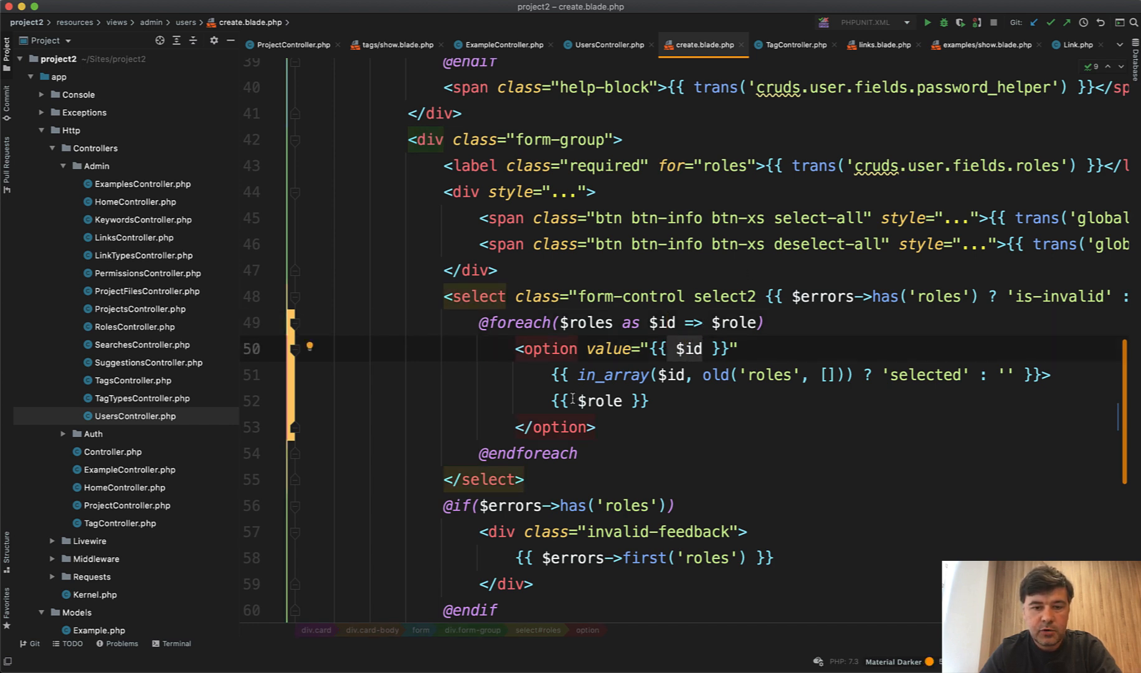
click(596, 427)
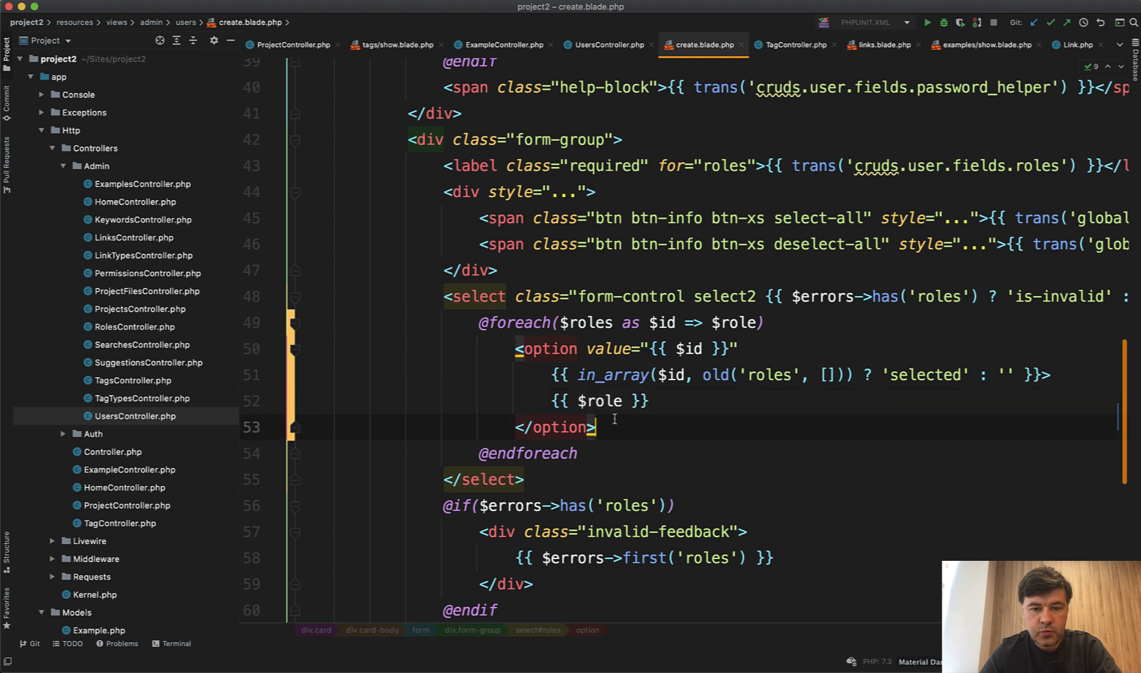